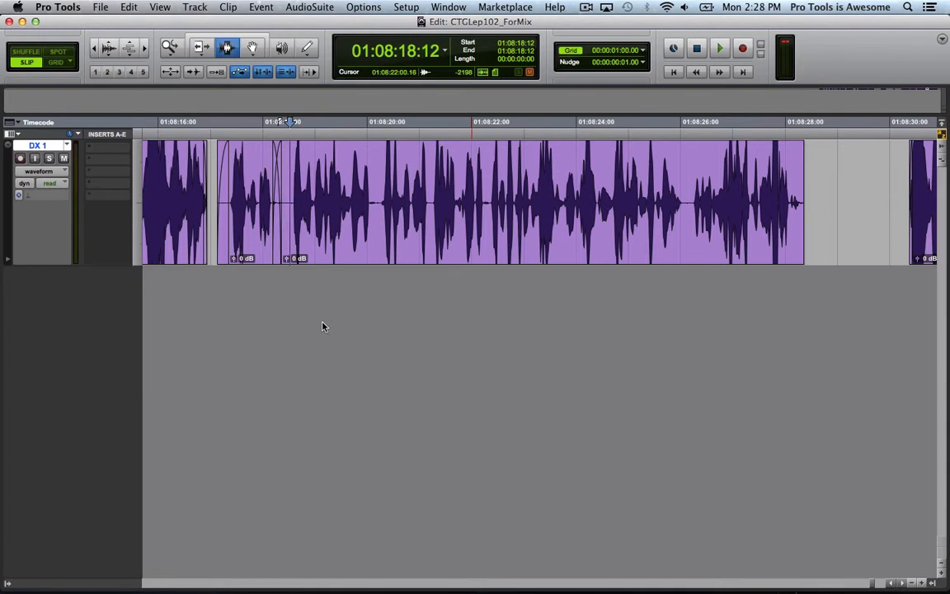
# Audition the dialogue, then insert the Channel Strip plug-in on DX 1's first insert slot.
pyautogui.click(696, 47)
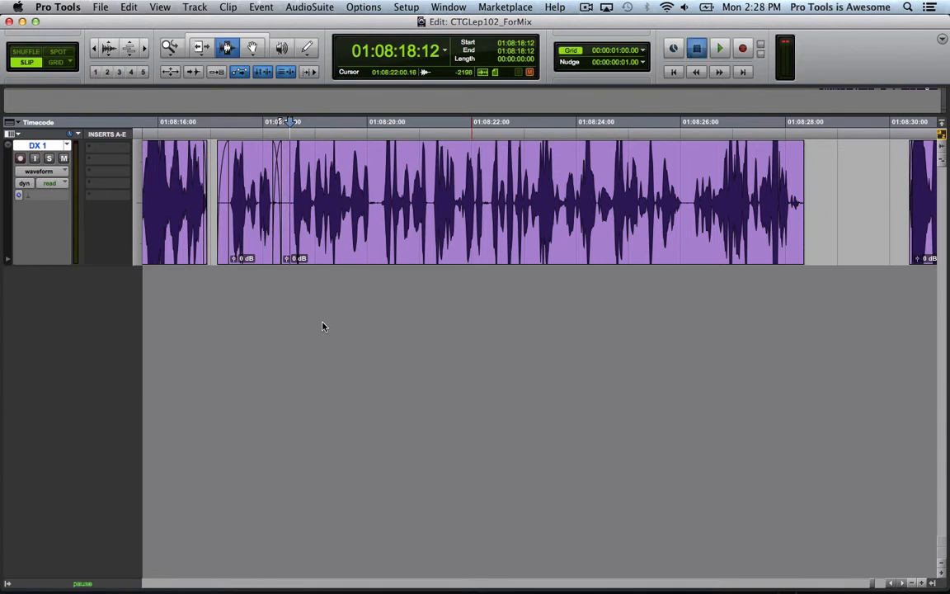
pyautogui.click(719, 47)
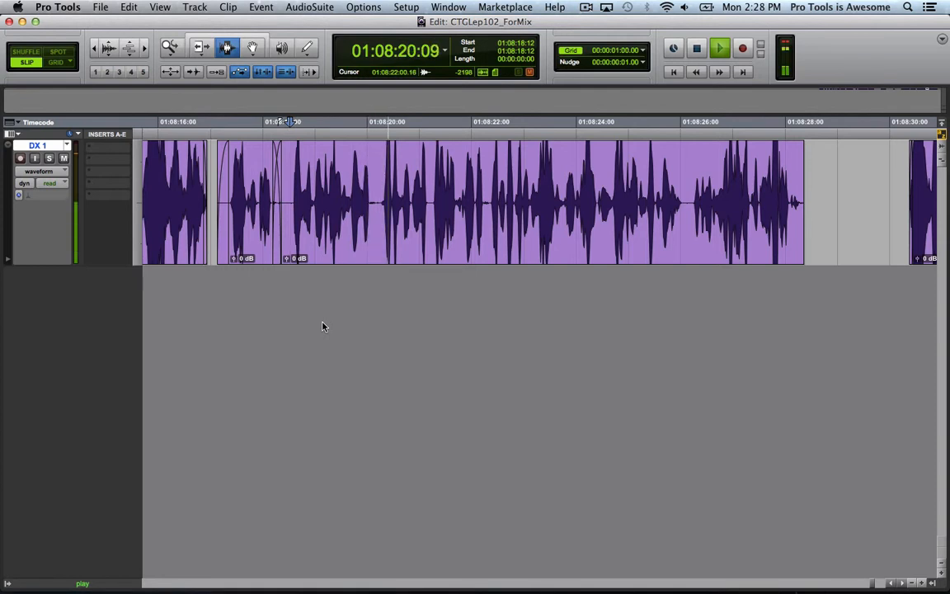
pyautogui.click(719, 48)
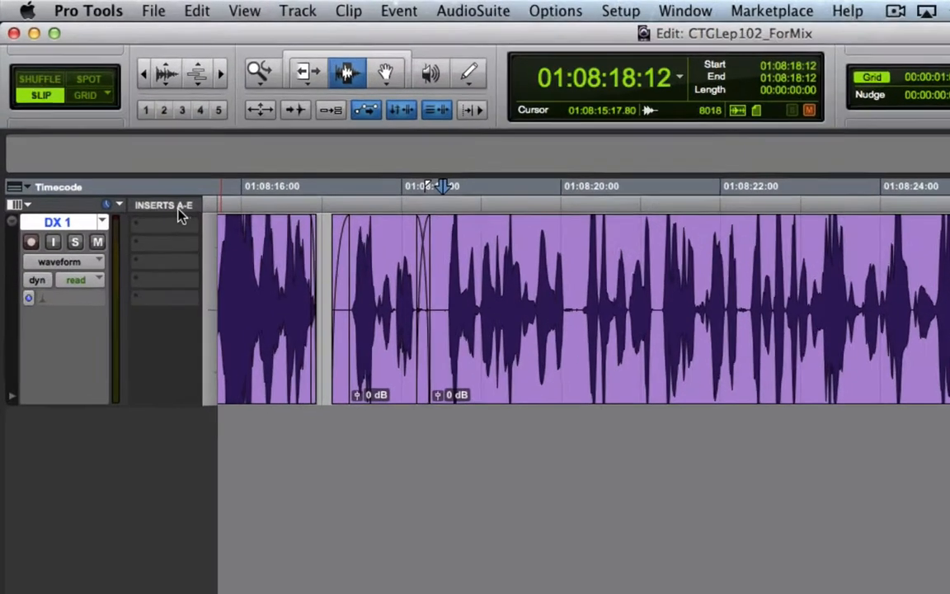
pyautogui.click(165, 235)
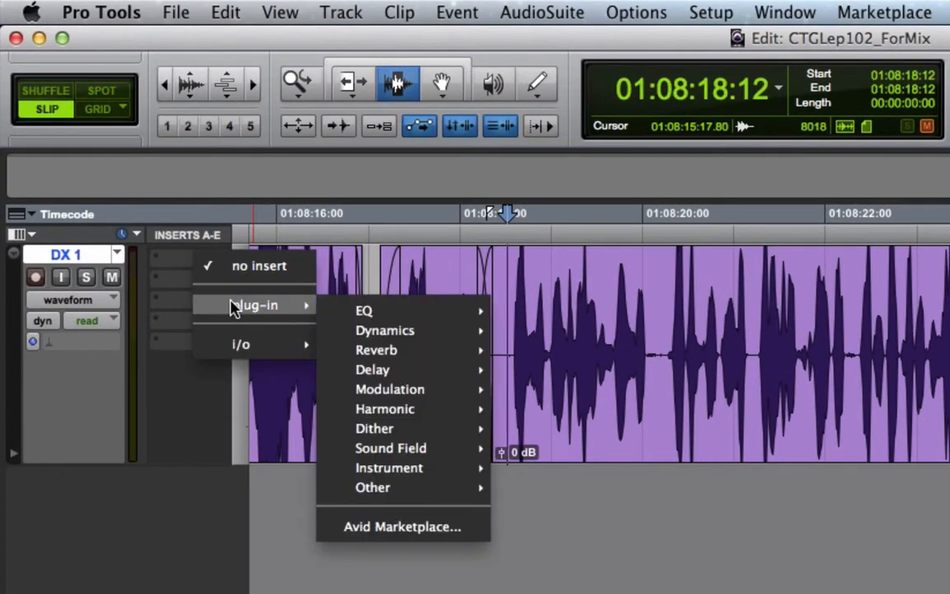
pyautogui.moveTo(384, 330)
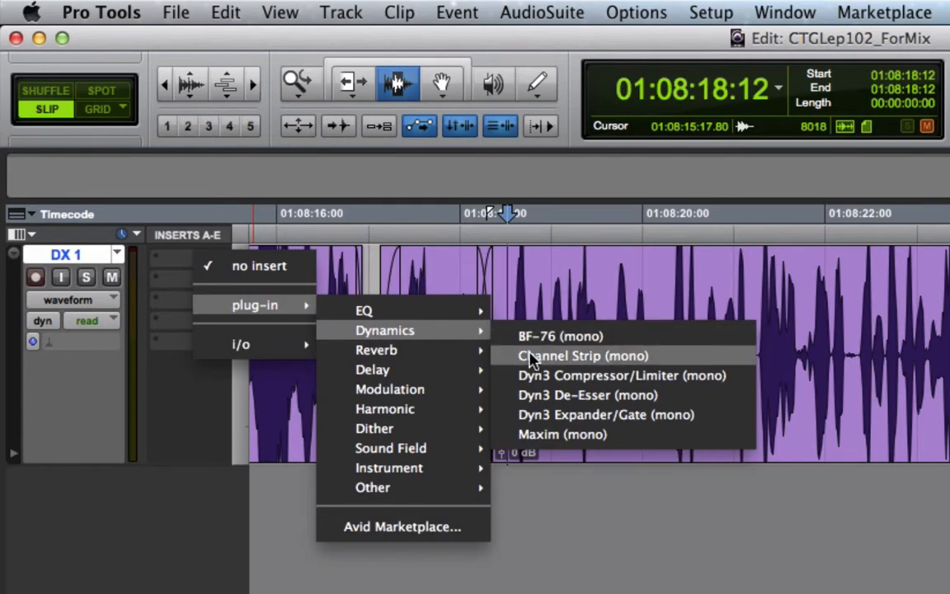
pyautogui.click(582, 356)
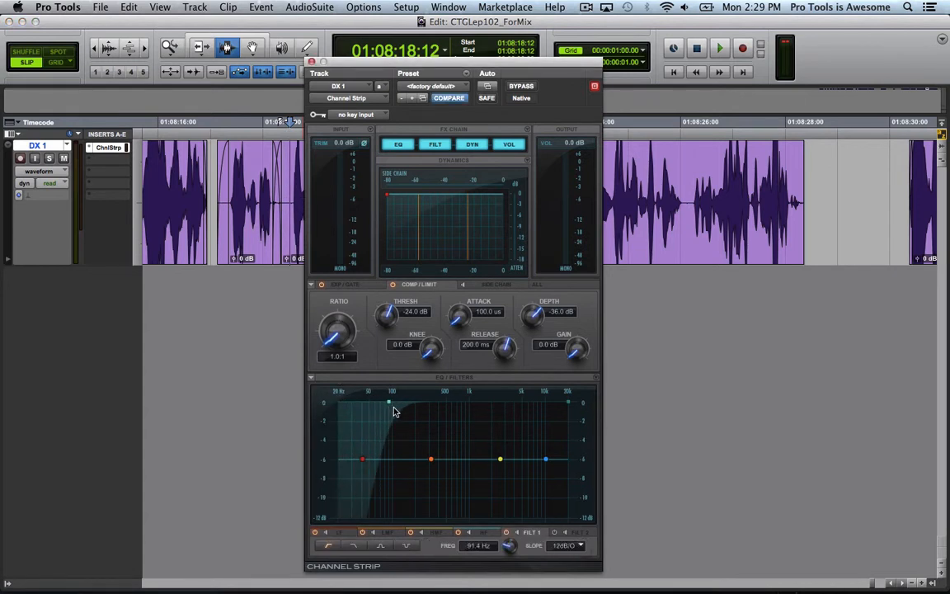
# Narrow the Channel Strip EQ filters to a telephone band and boost mids about +8 dB near 1.3 kHz.
pyautogui.moveTo(388, 402); pyautogui.dragTo(429, 402)
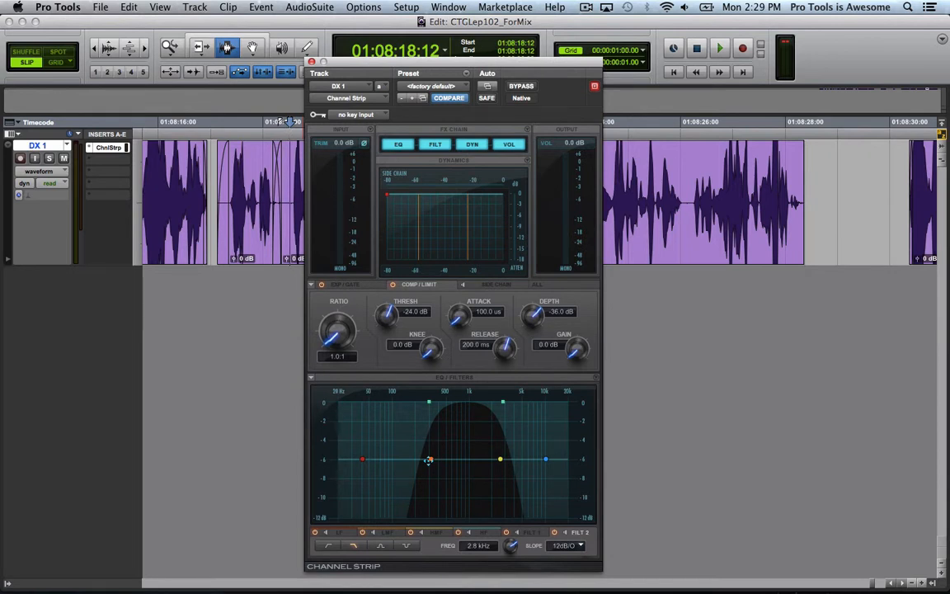
pyautogui.moveTo(428, 460); pyautogui.dragTo(472, 432)
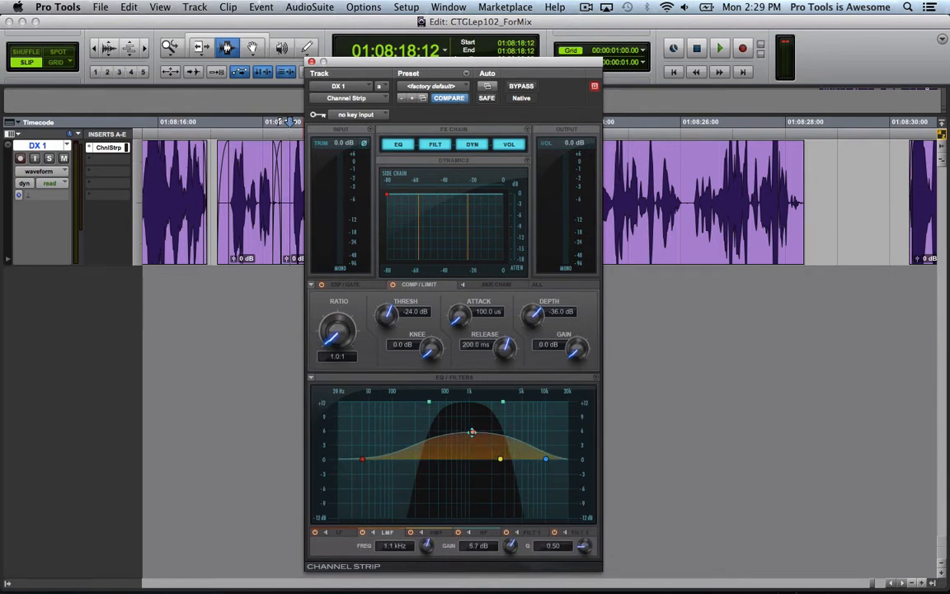
pyautogui.moveTo(471, 432); pyautogui.dragTo(475, 431)
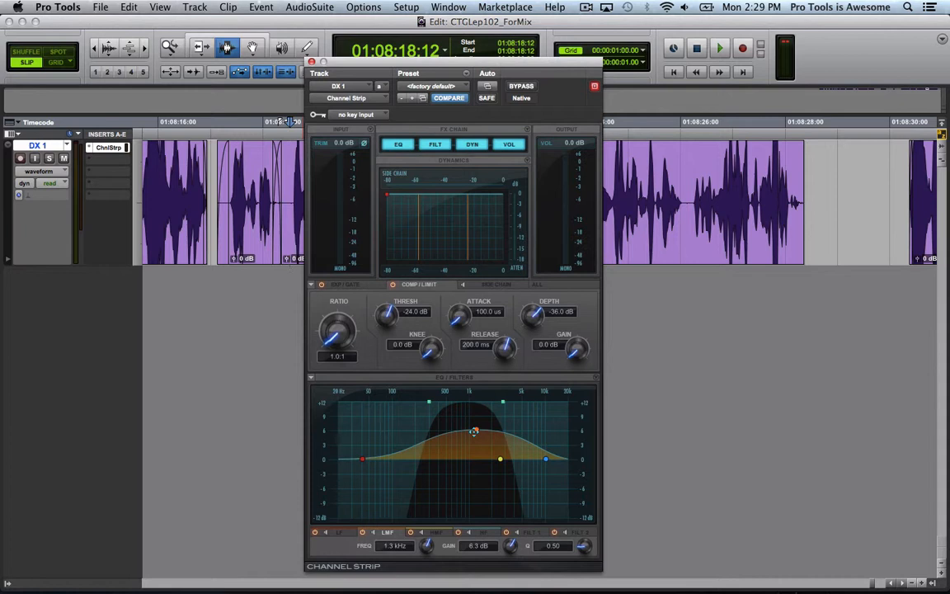
pyautogui.click(719, 48)
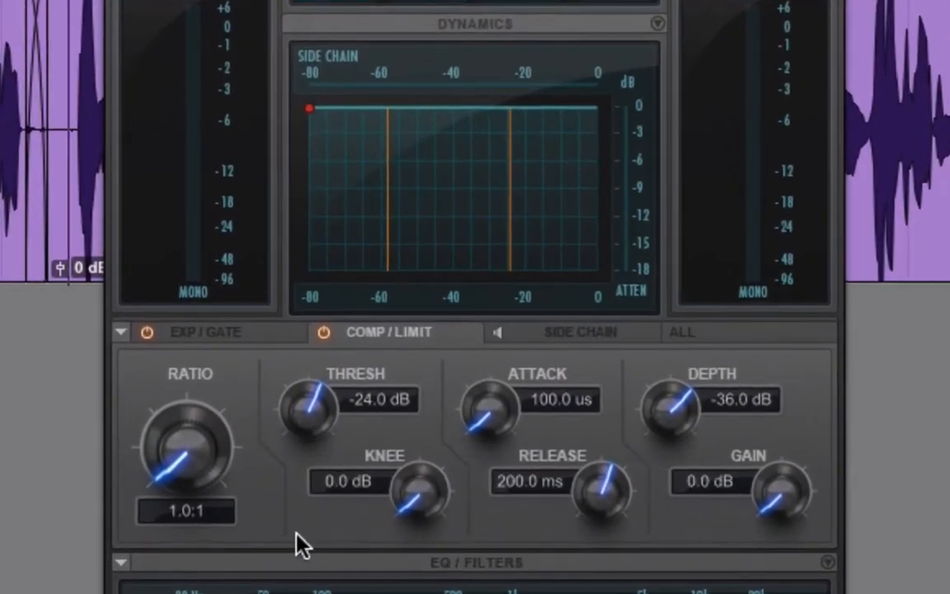
pyautogui.moveTo(247, 493)
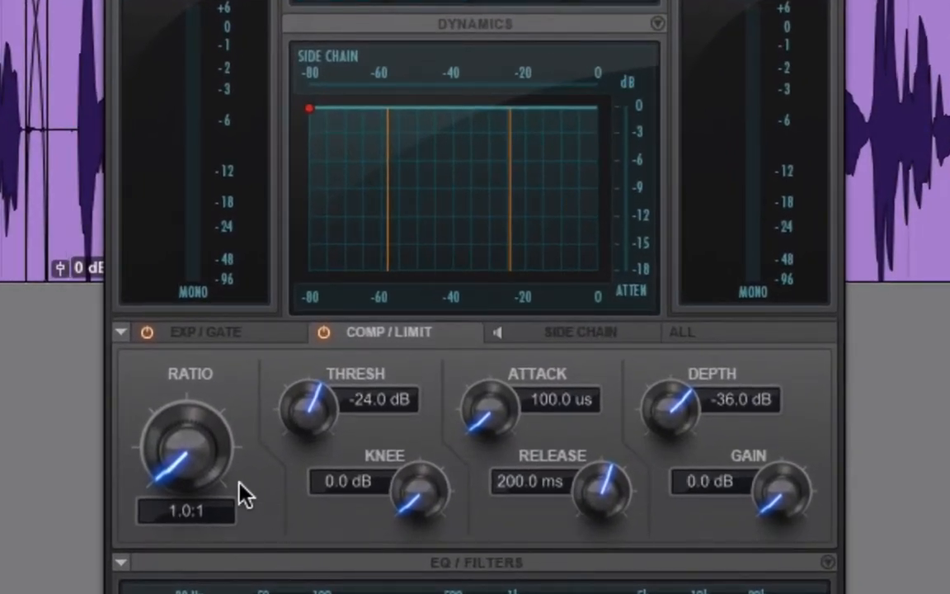
# Set the compressor to 5:1 ratio, -37.5 dB threshold and 3.8 dB knee.
pyautogui.moveTo(247, 495); pyautogui.dragTo(190, 450)
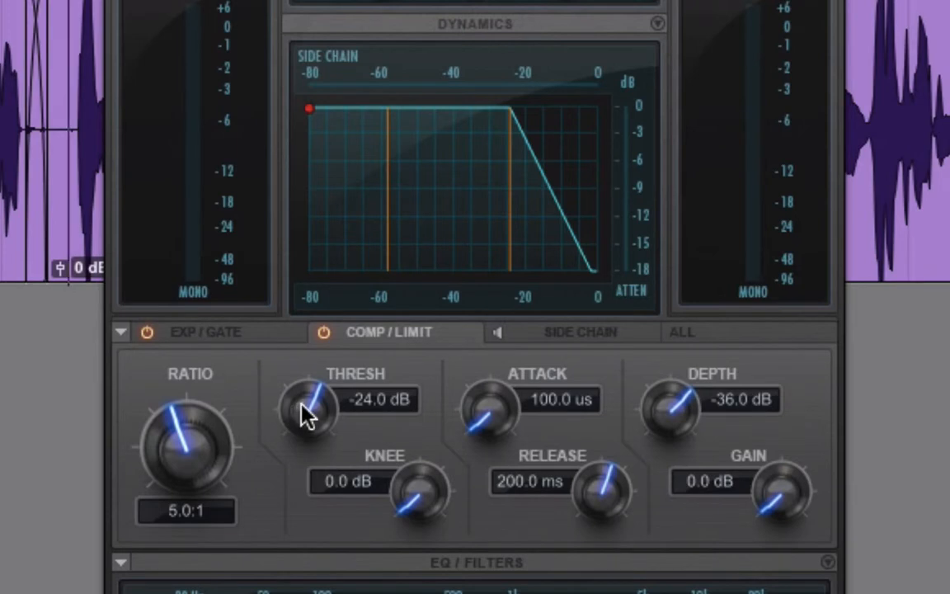
pyautogui.moveTo(309, 412); pyautogui.dragTo(278, 474)
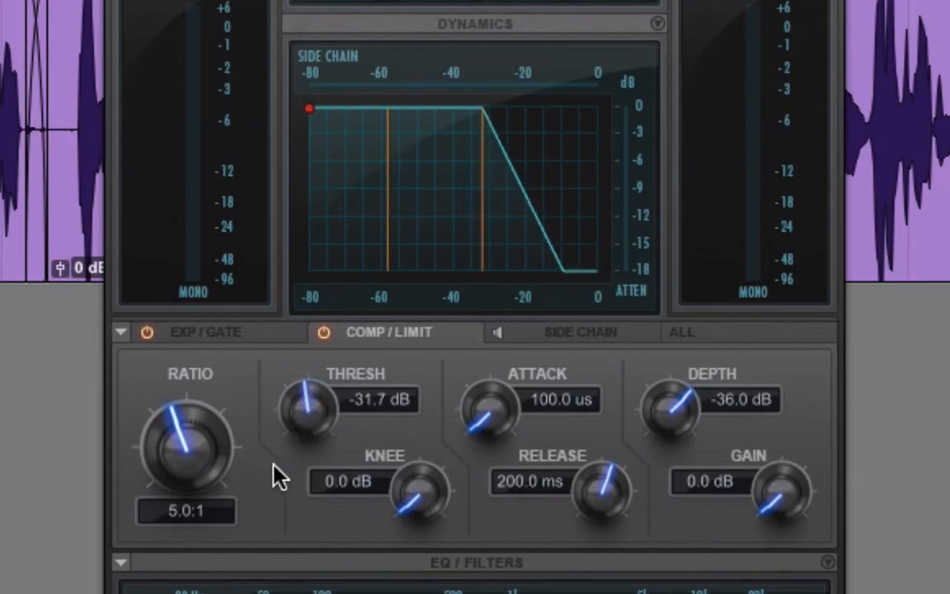
pyautogui.moveTo(309, 404); pyautogui.dragTo(310, 421)
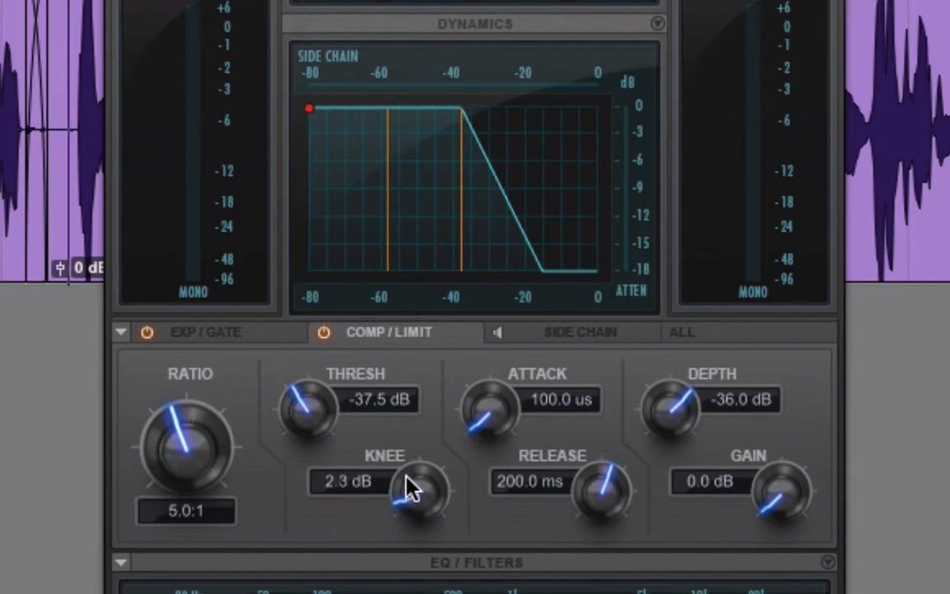
pyautogui.moveTo(420, 495); pyautogui.dragTo(417, 462)
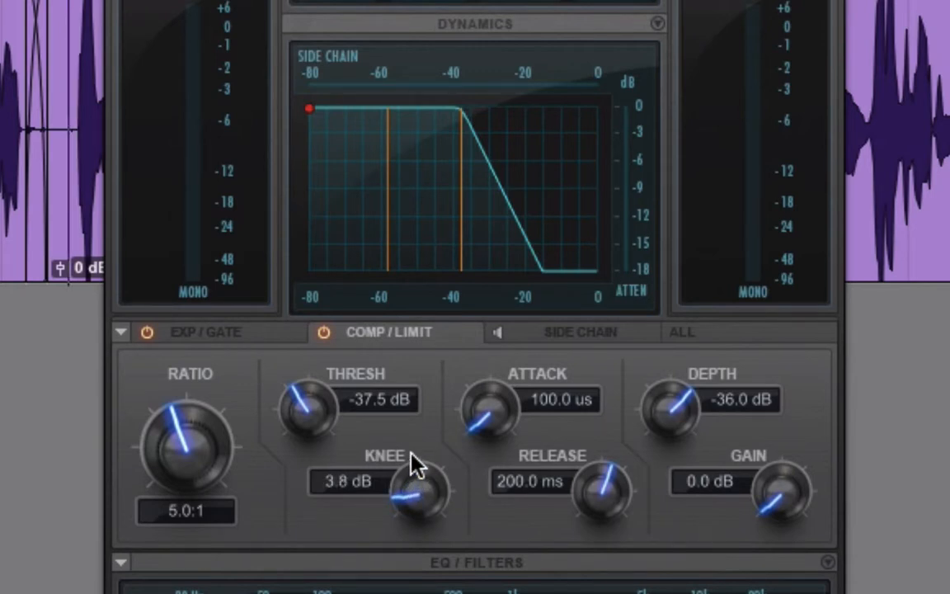
pyautogui.moveTo(598, 495)
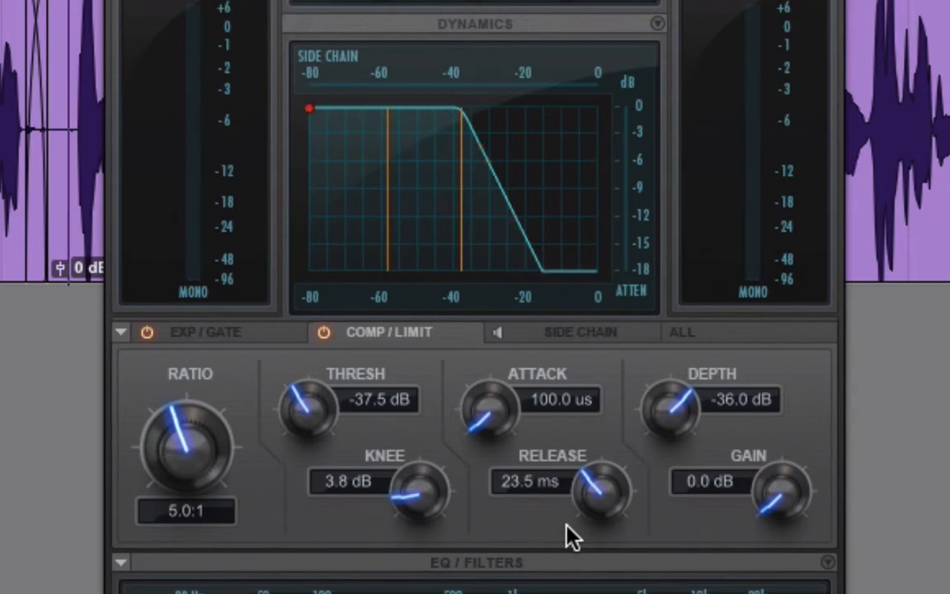
pyautogui.moveTo(772, 520)
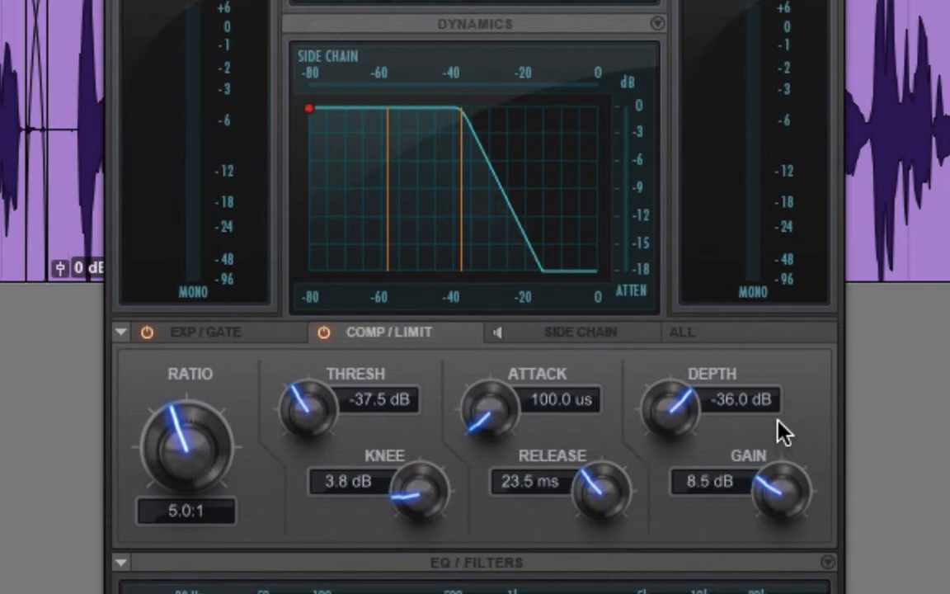
# Raise the Comp/Limit makeup gain to about 8.9 dB.
pyautogui.moveTo(771, 495); pyautogui.dragTo(775, 482)
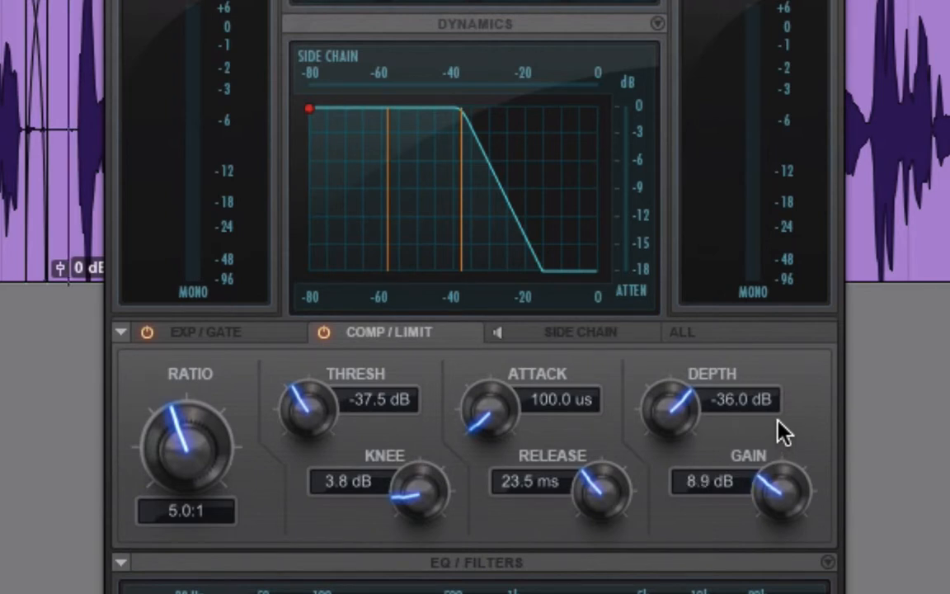